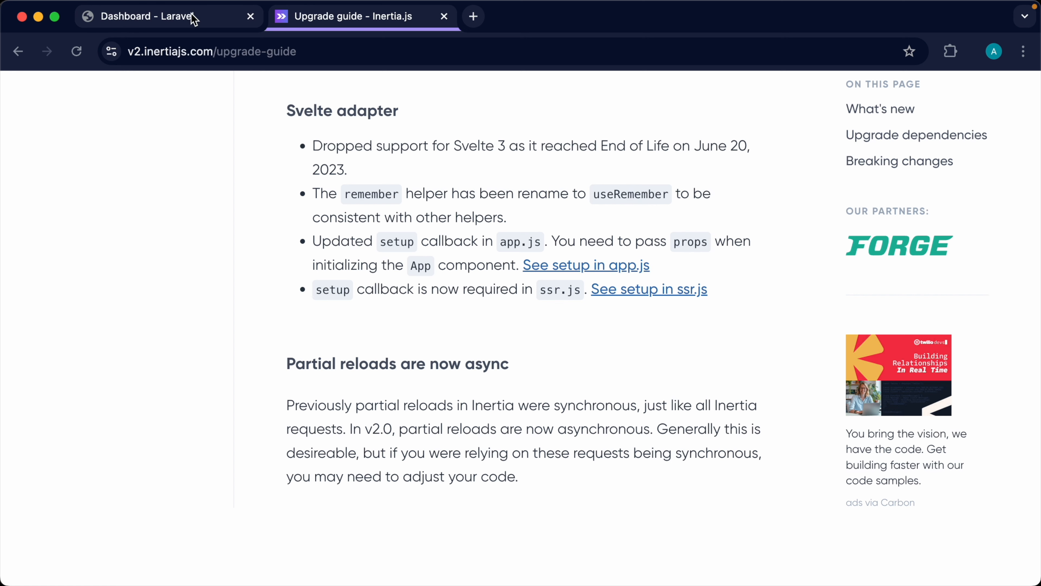
Switch from the Inertia upgrade guide to the local Laravel dashboard tab
left_click(153, 15)
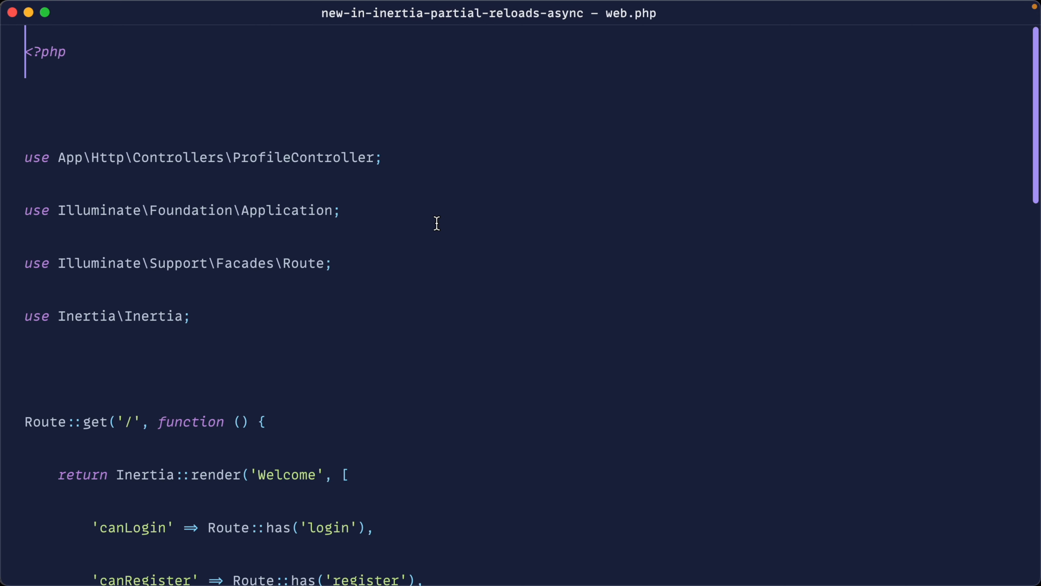
Add a 'datetime' => inertia()->lazy(function () {...}) prop that calls sleep($request->get('delay', 0))
scroll("down", 3)
type("'dat")
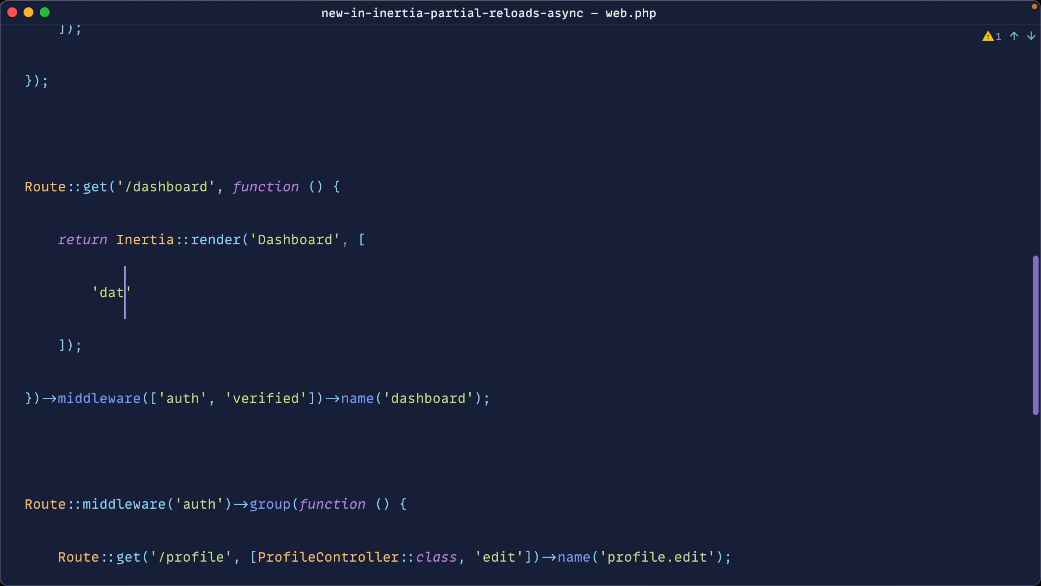
type("etime' =>")
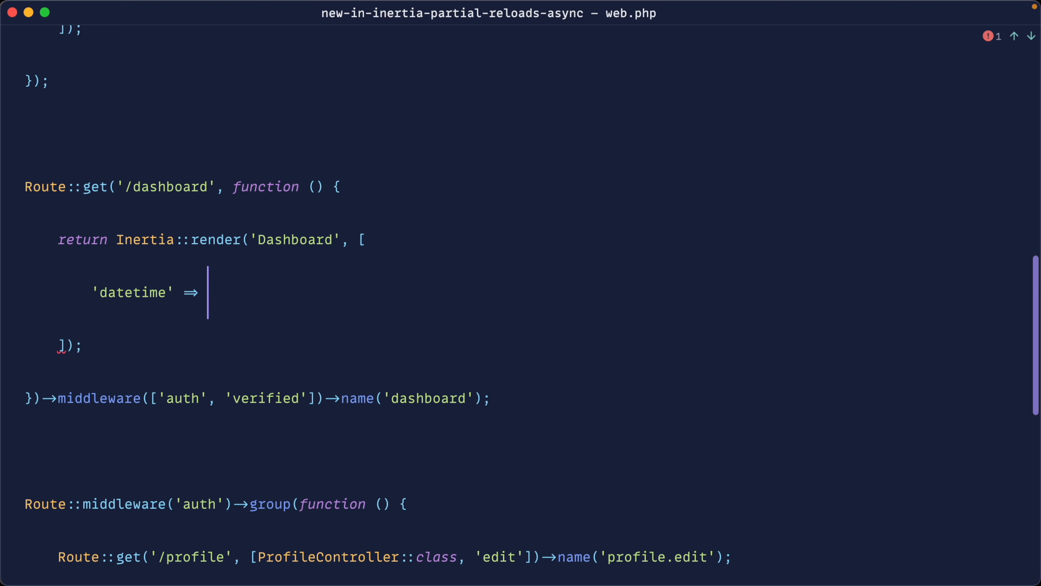
type("inertia()->lazy(")
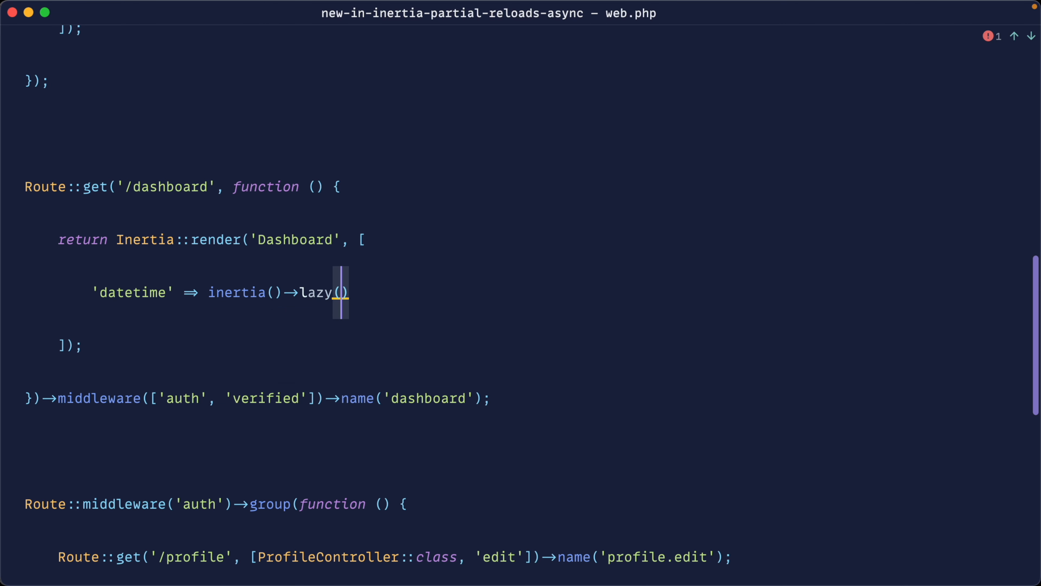
mouse_move(341, 292)
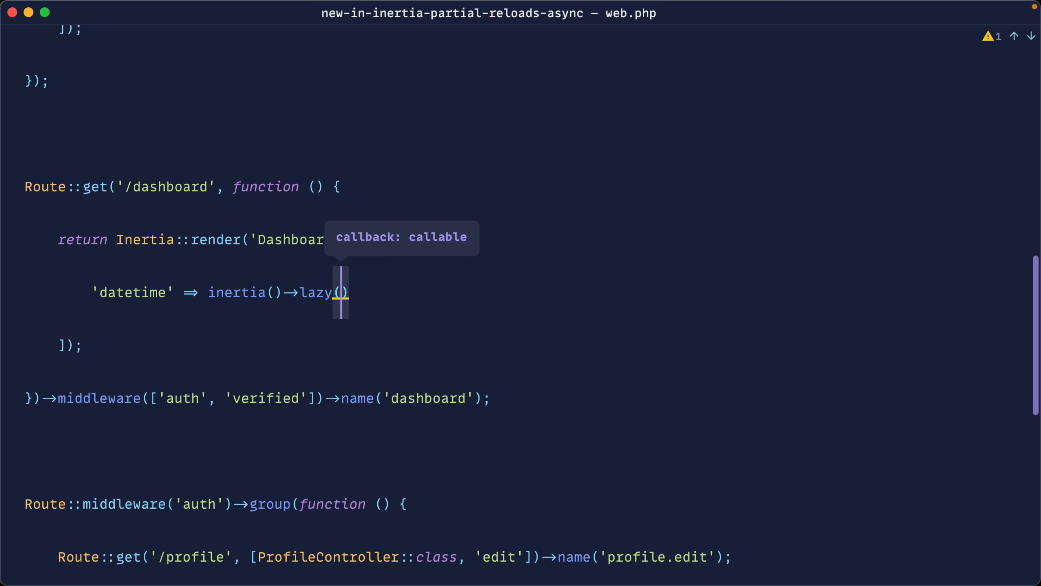
type("function () {})")
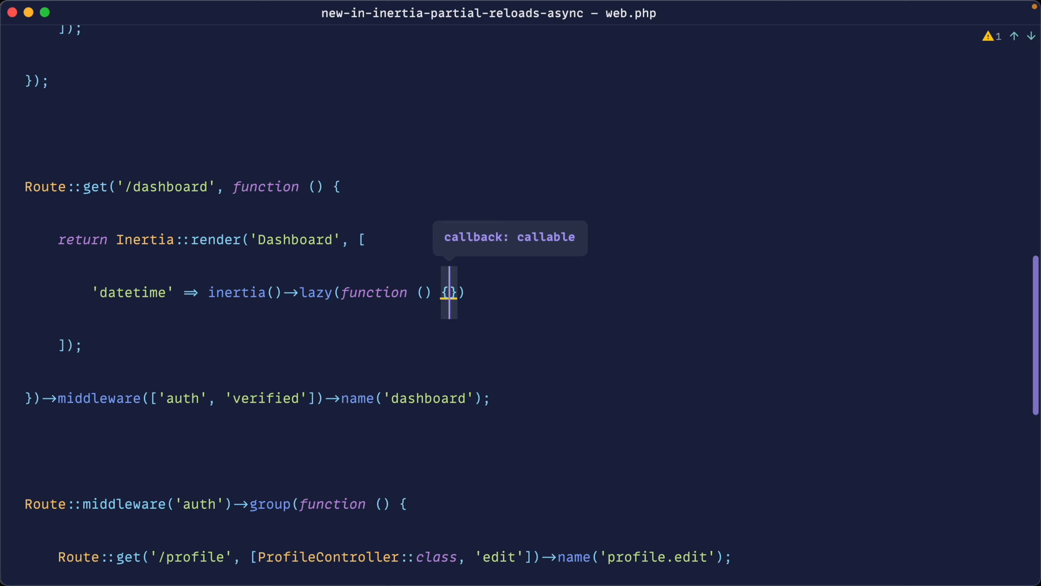
key("enter")
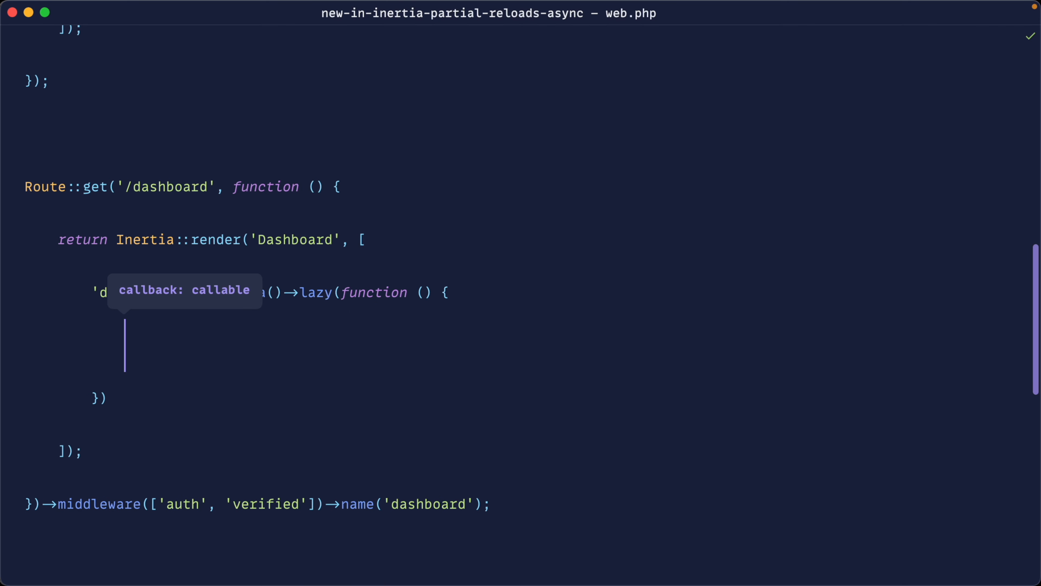
type("sleep();")
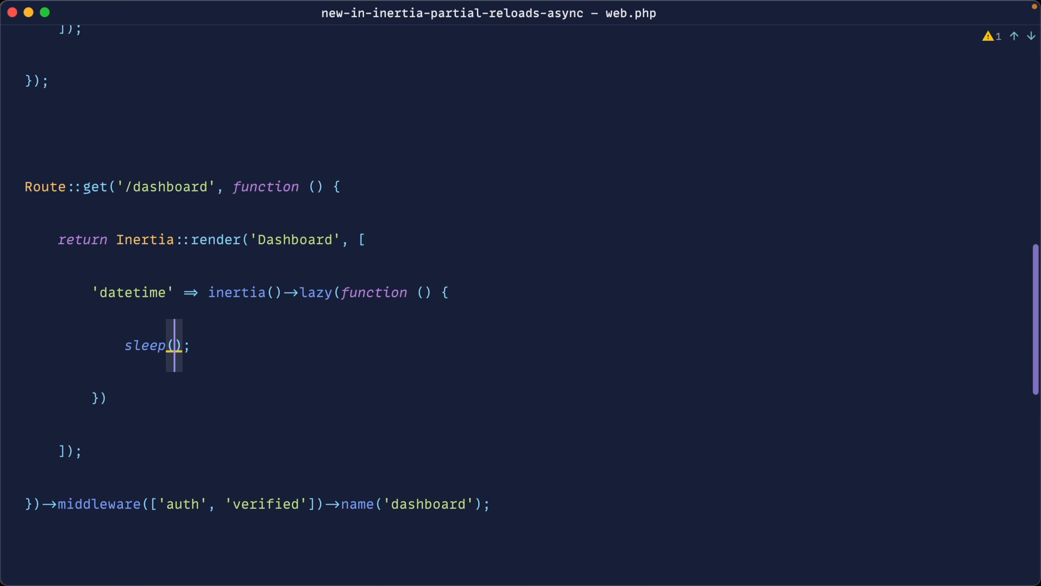
type("$request->get('delay")
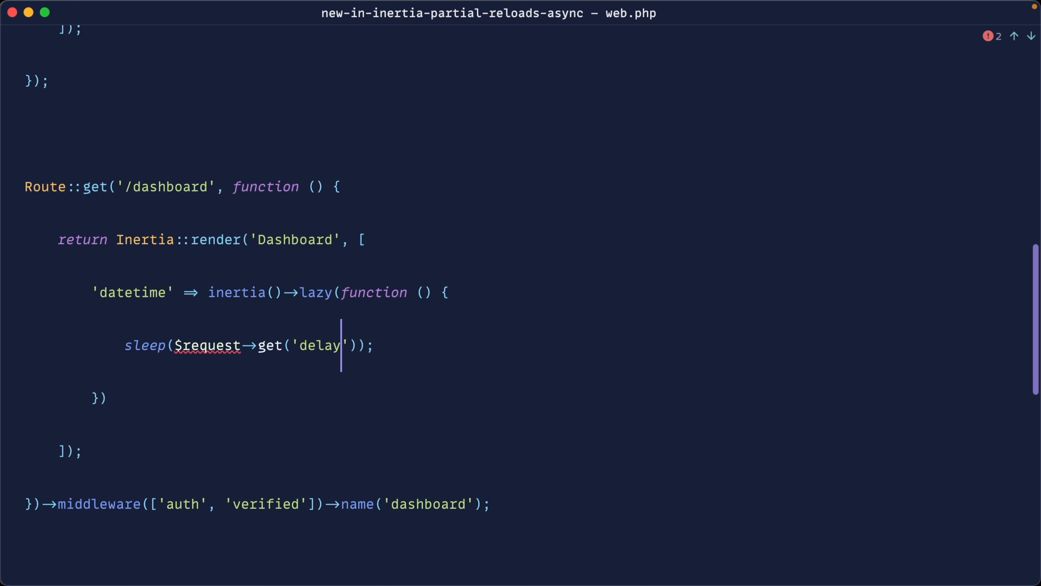
type(", 0")
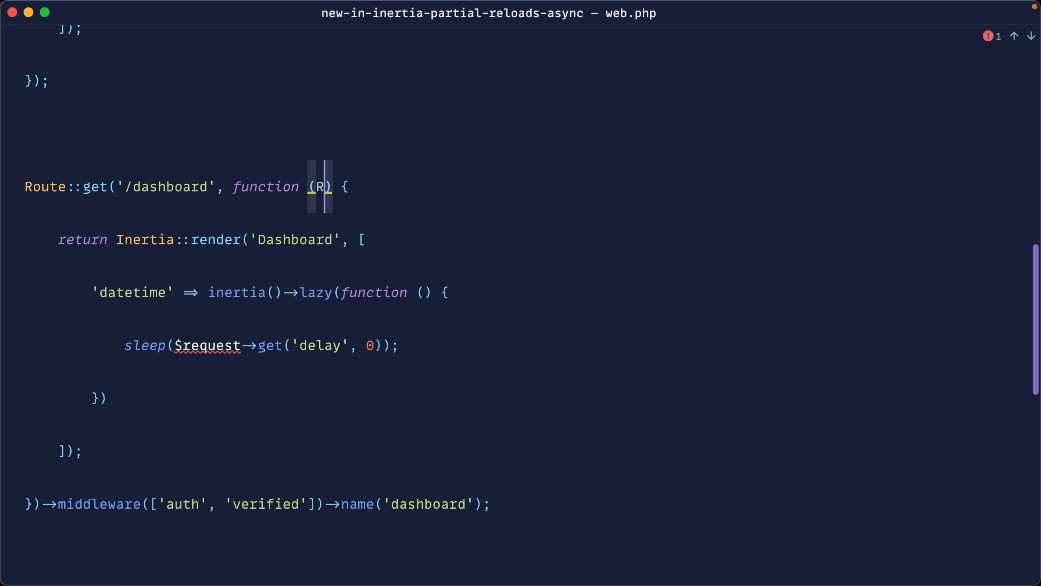
Inject Request $request, use it in the closure, and return now()->toDateTimeString()
type("equest")
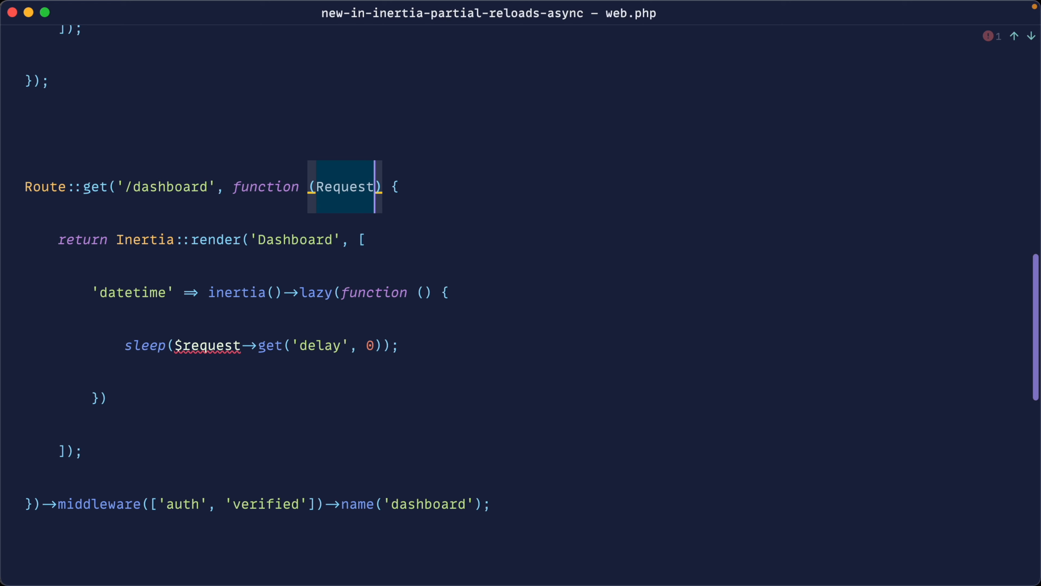
type("$request")
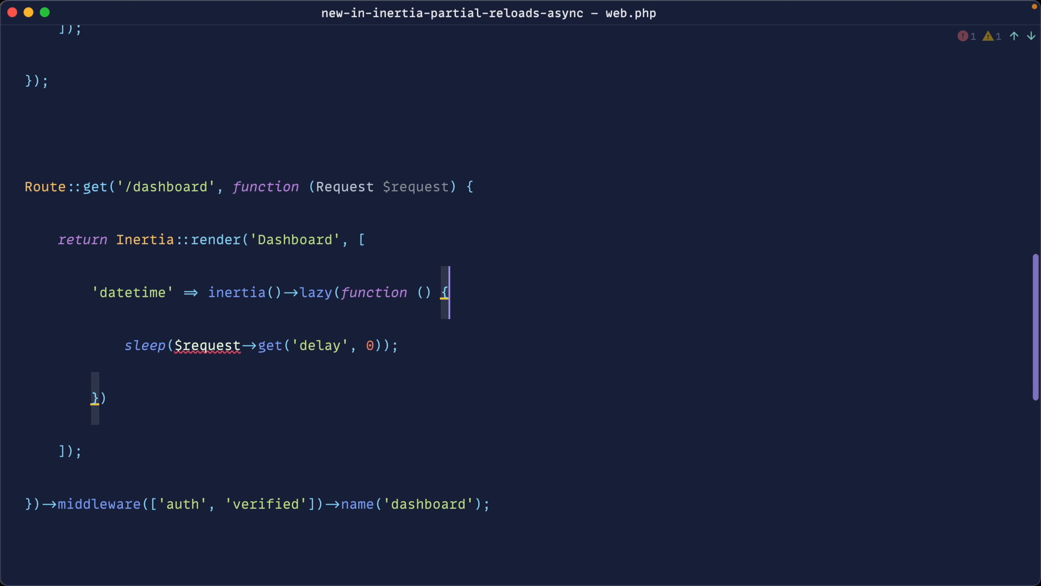
type("use ($request")
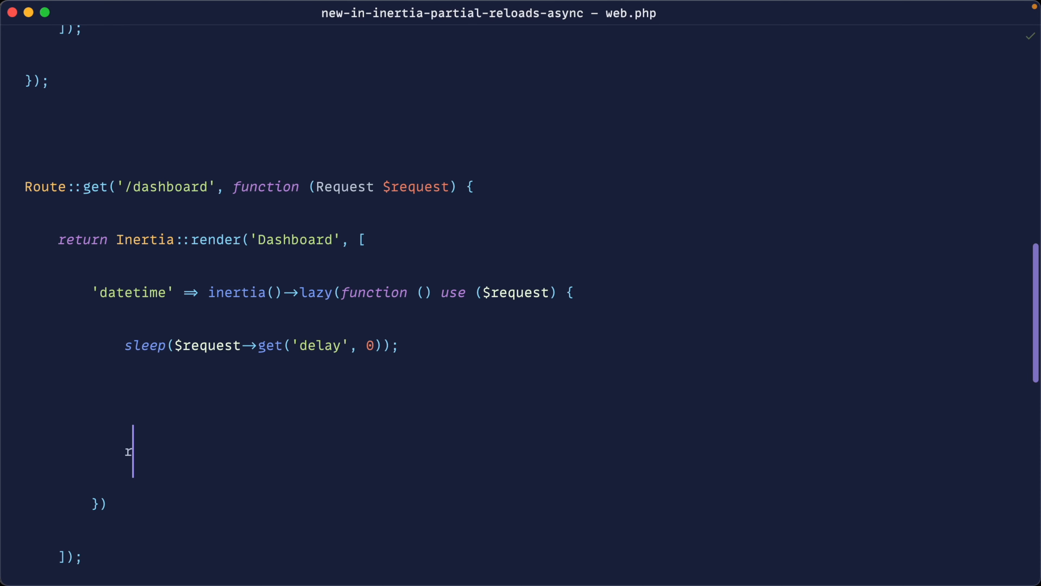
type("eturn now()->")
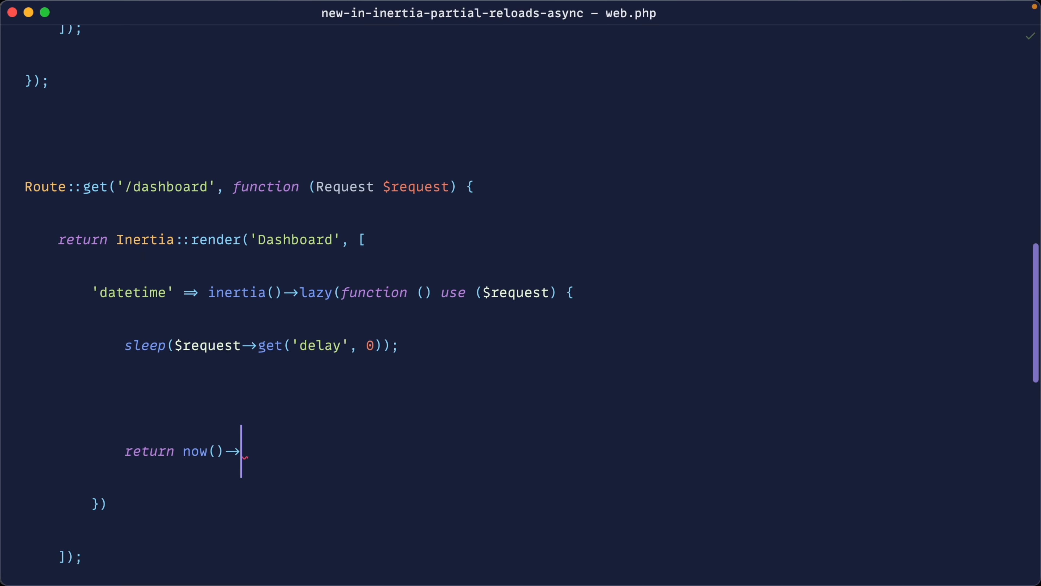
type("toDate")
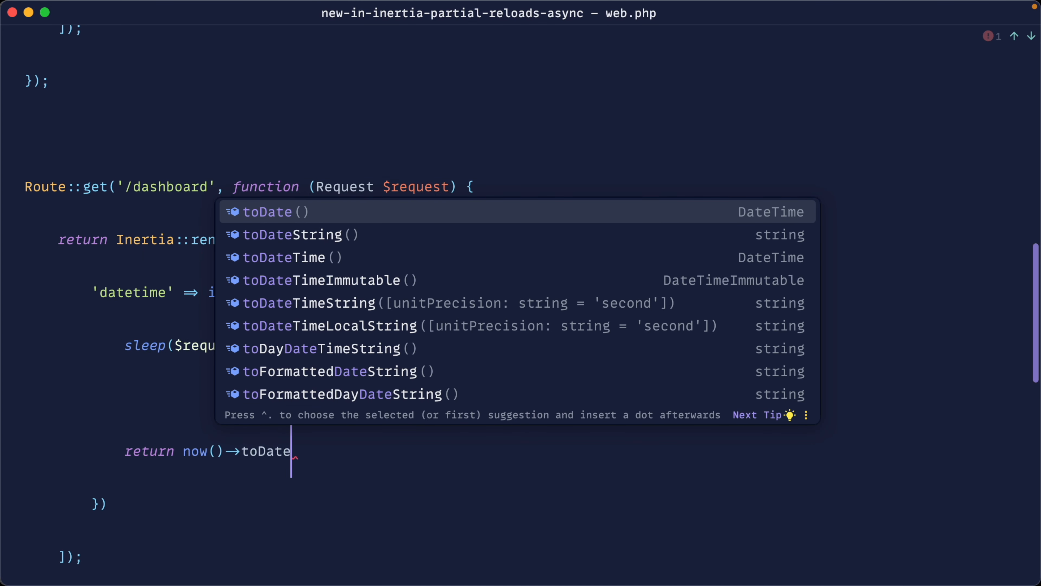
type("Time")
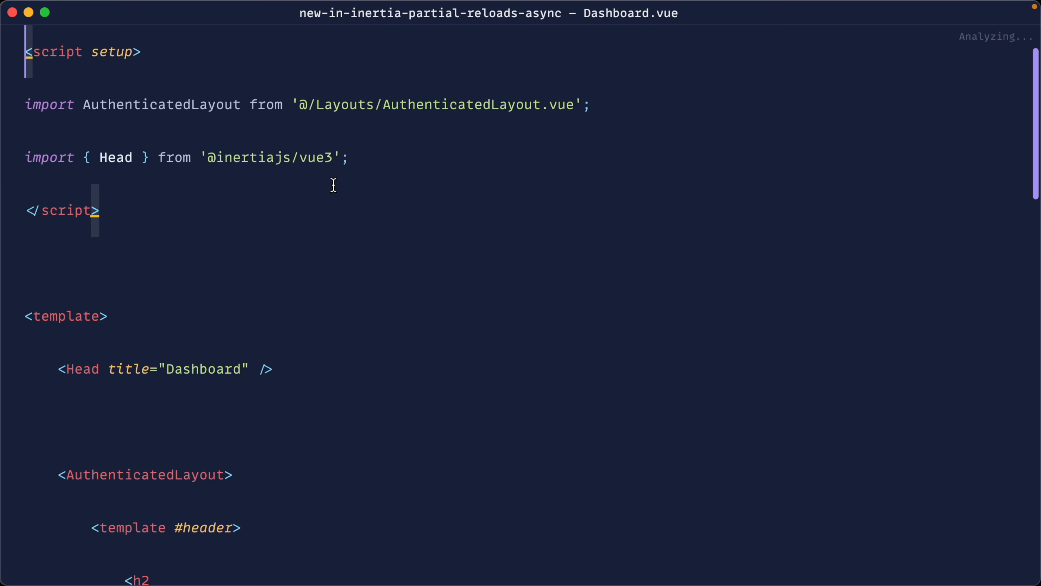
Declare defineProps({ datetime: String }) in Dashboard.vue's script setup block
type("defineProps({")
type("date")
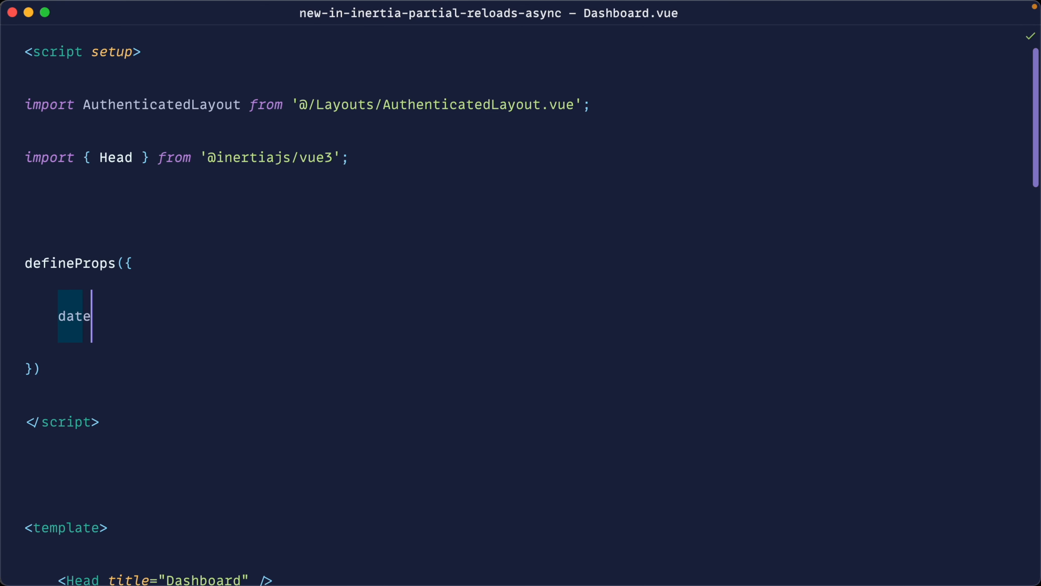
type("time: Str")
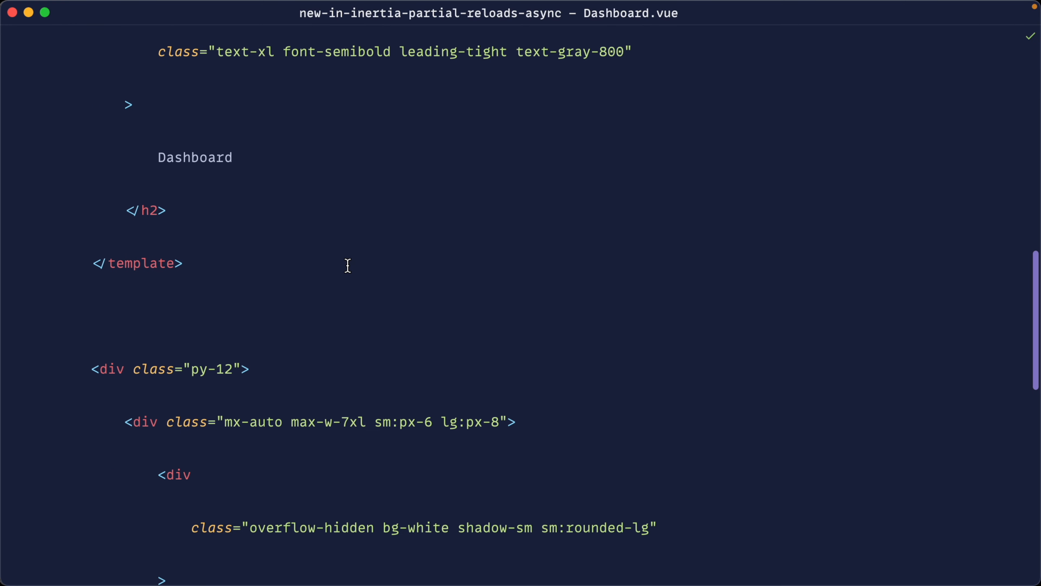
scroll("down", 3)
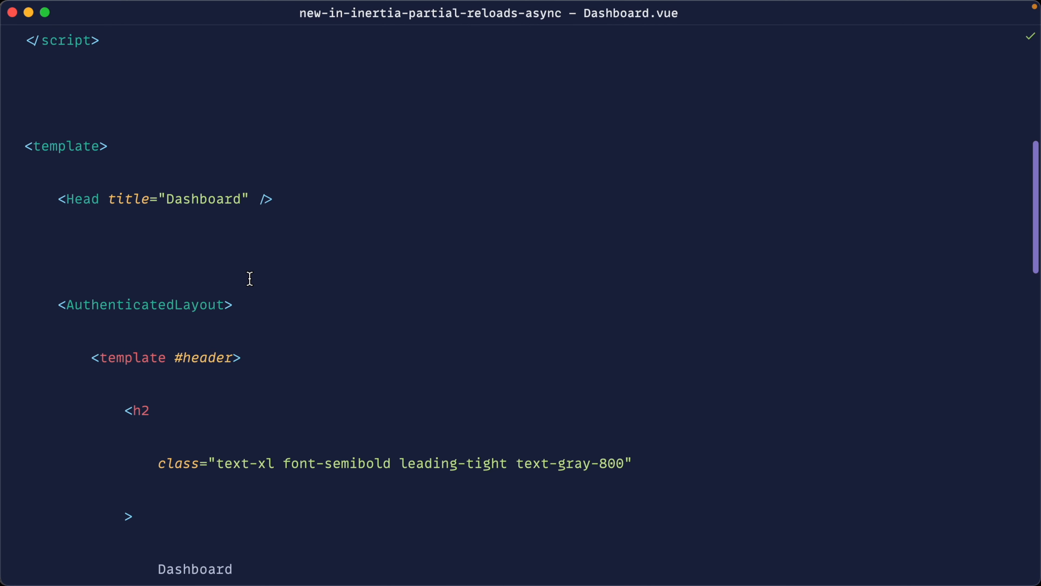
Add a const reload = (delay) => router.reload({ }) helper, importing router from Inertia Vue
scroll("up", 3)
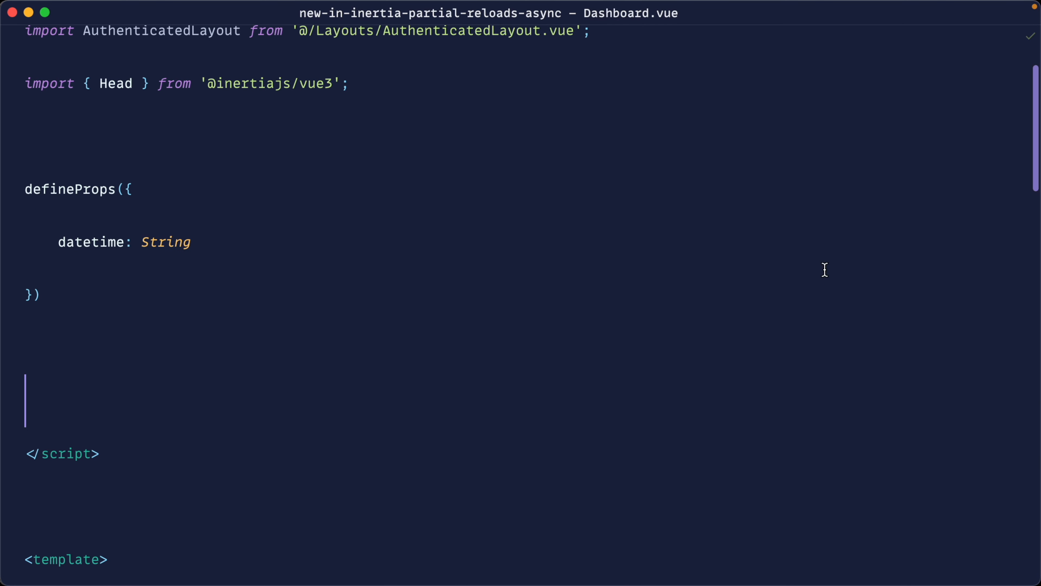
type("const reload")
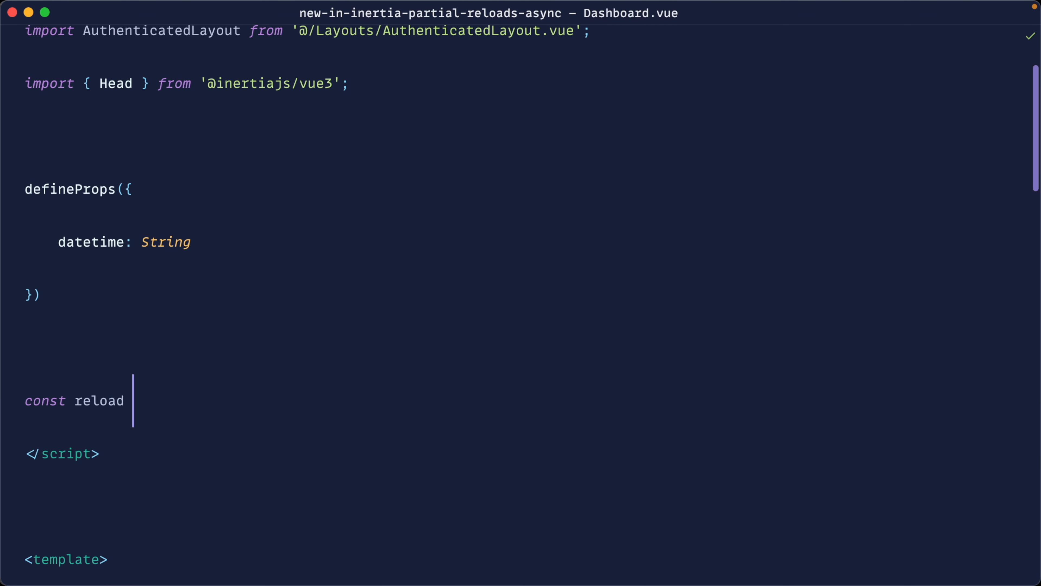
type("= () => {")
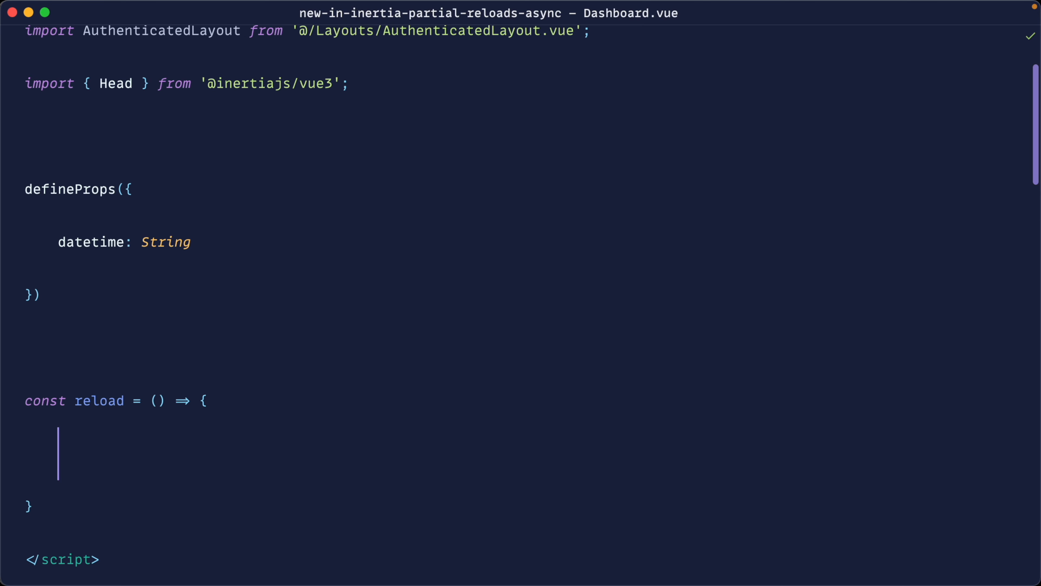
type("delay = 0")
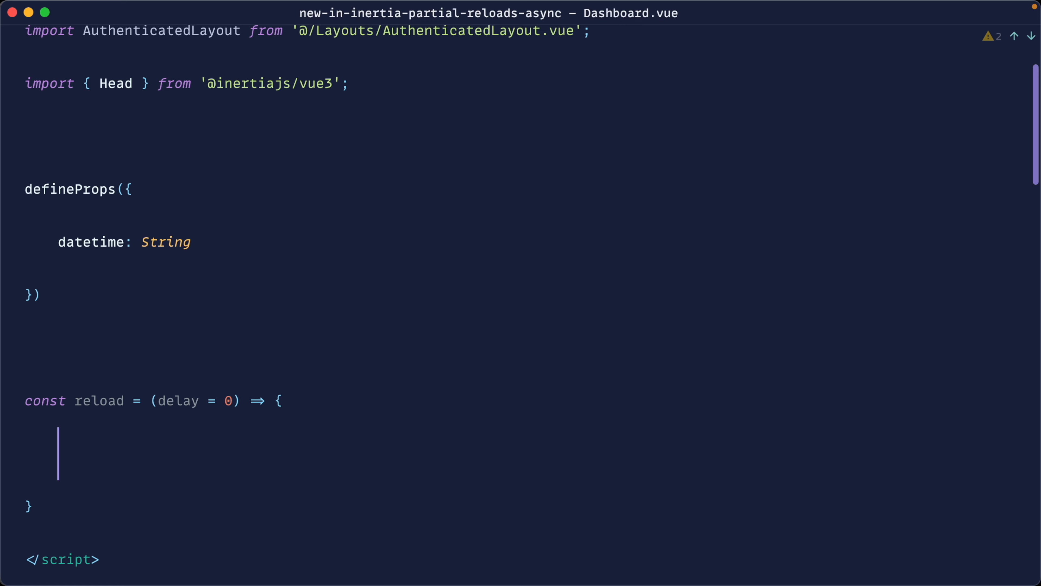
type("router.reload")
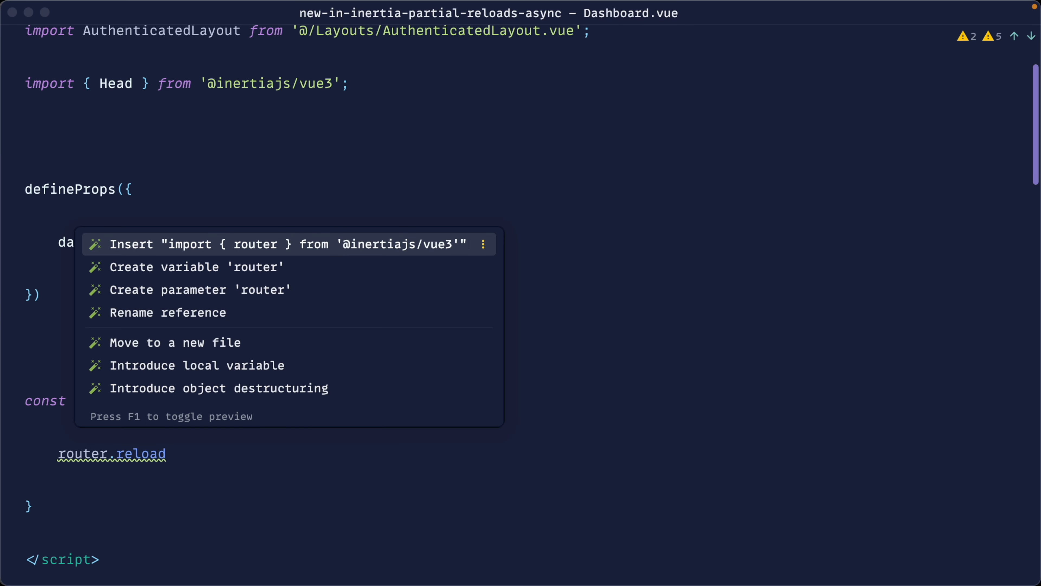
left_click(282, 244)
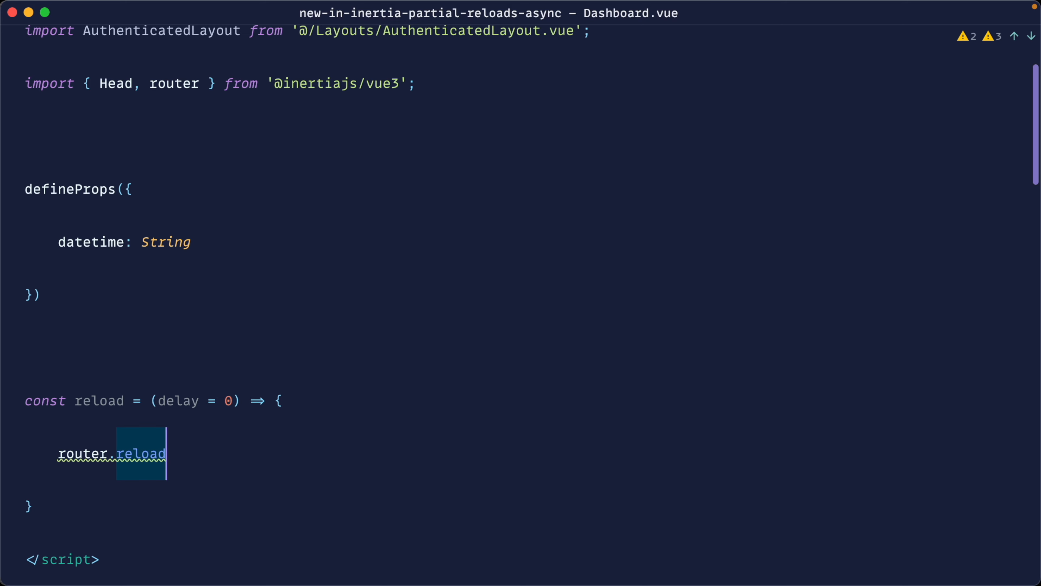
type("({ })")
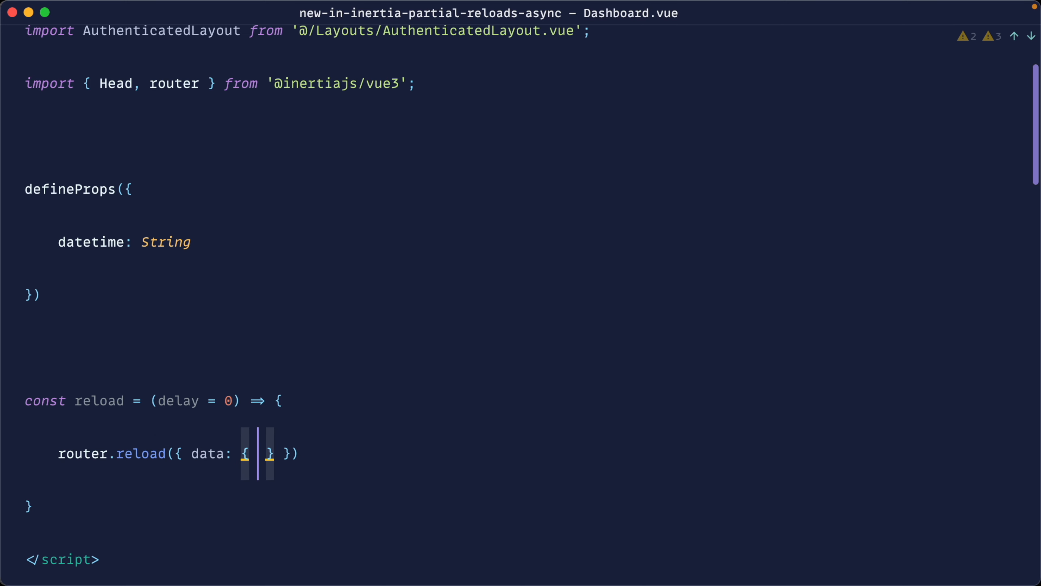
Pass the delay and only: ['datetime'] to reload, and call it from an onMounted hook
type("delay")
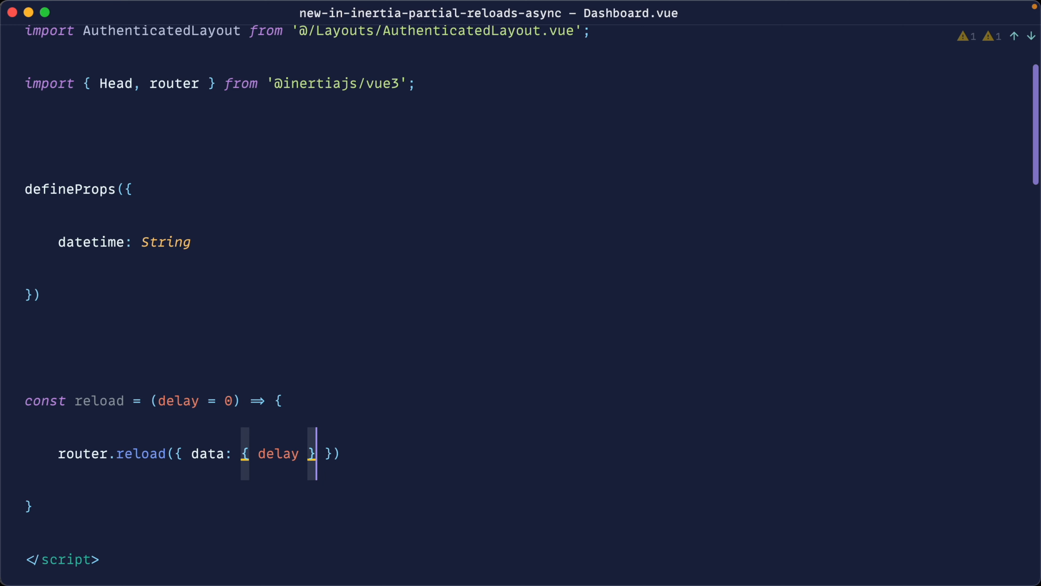
type(", only: ['datetime")
type("onMounted")
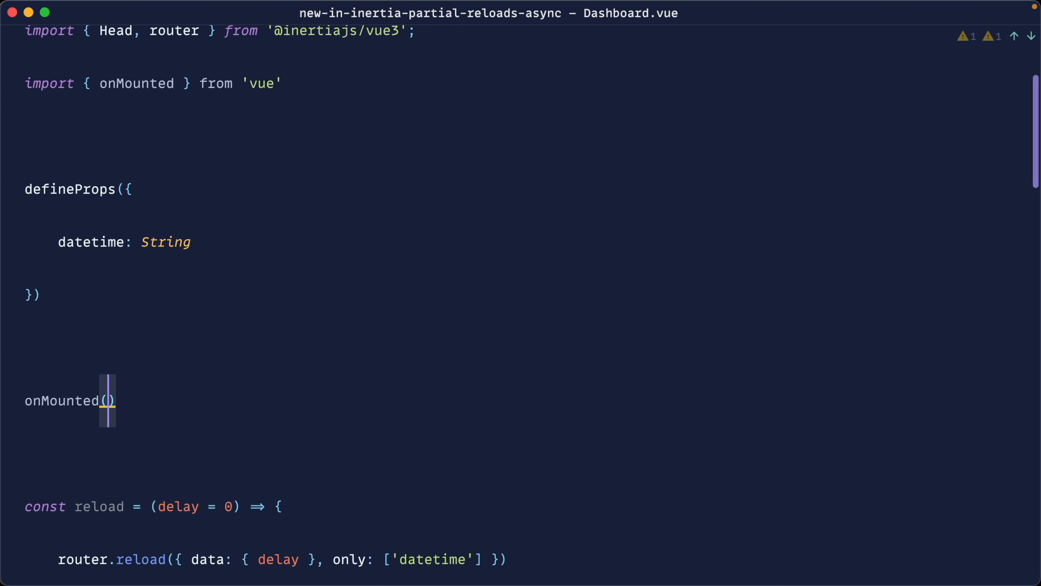
type("() => {")
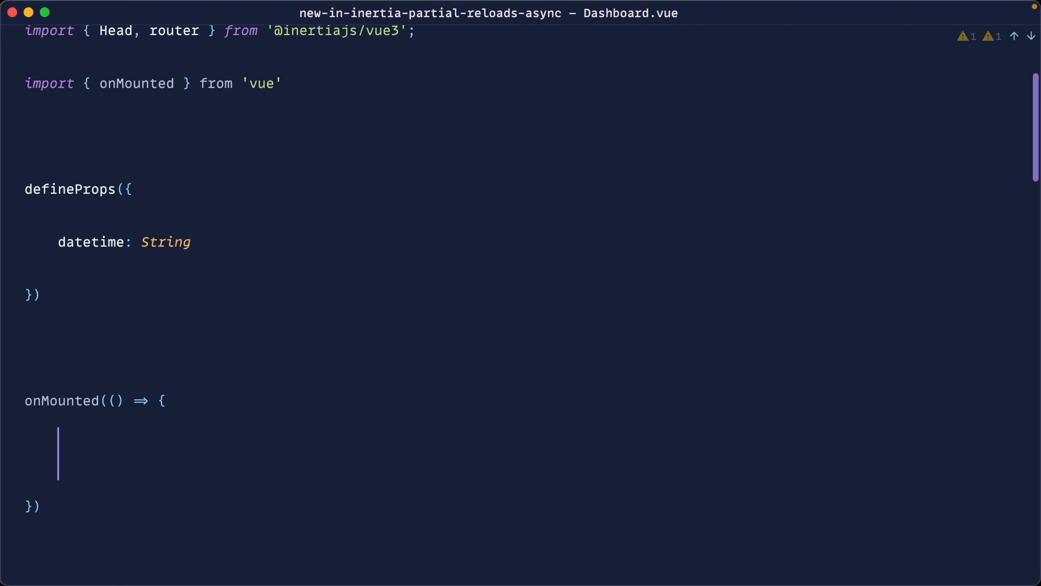
type("re")
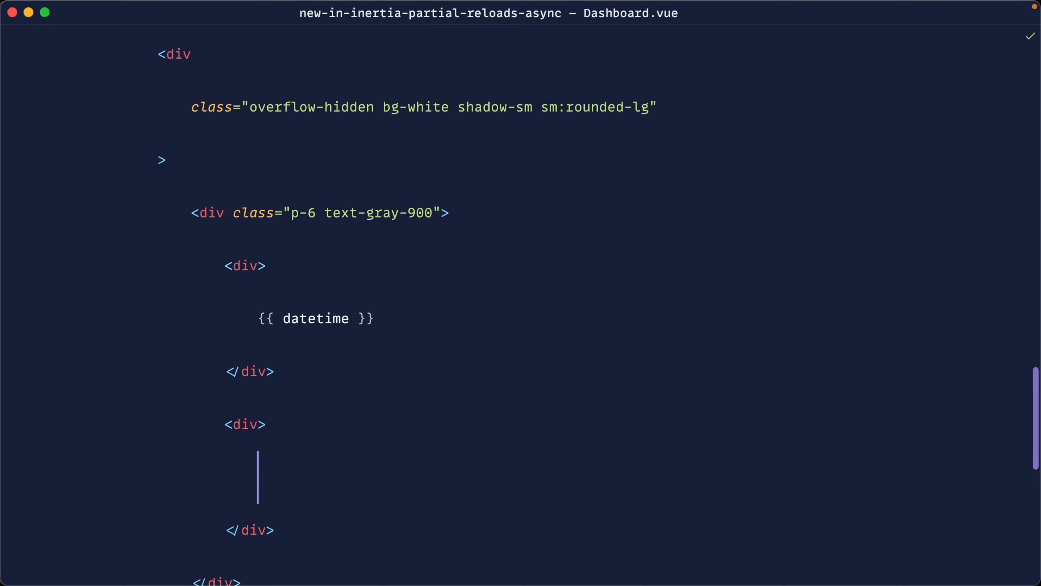
Add a <button v-on:click="reload(...)"> element to the Dashboard template
type("button>Reload</button>")
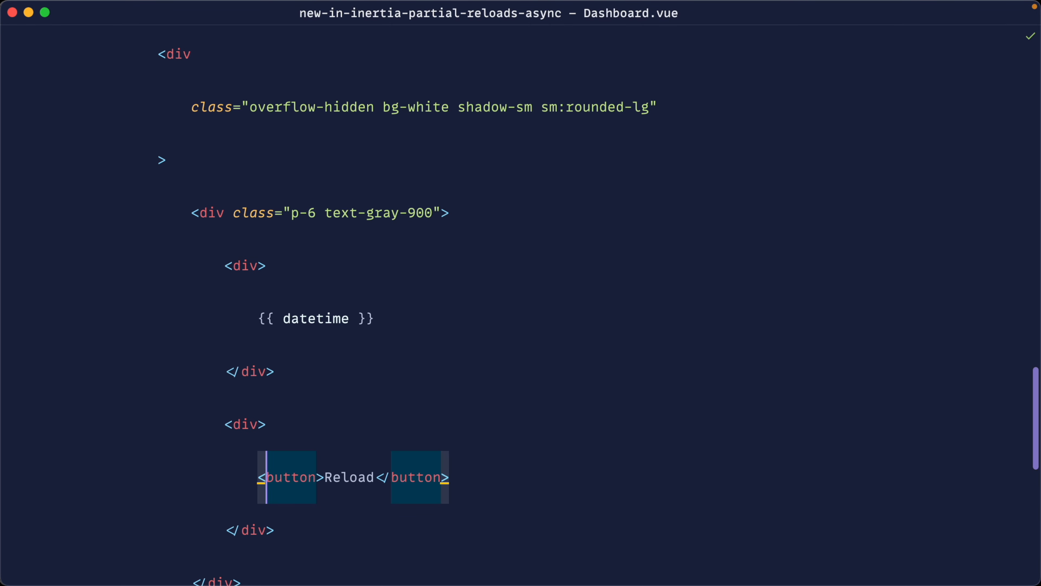
type("v-on:")
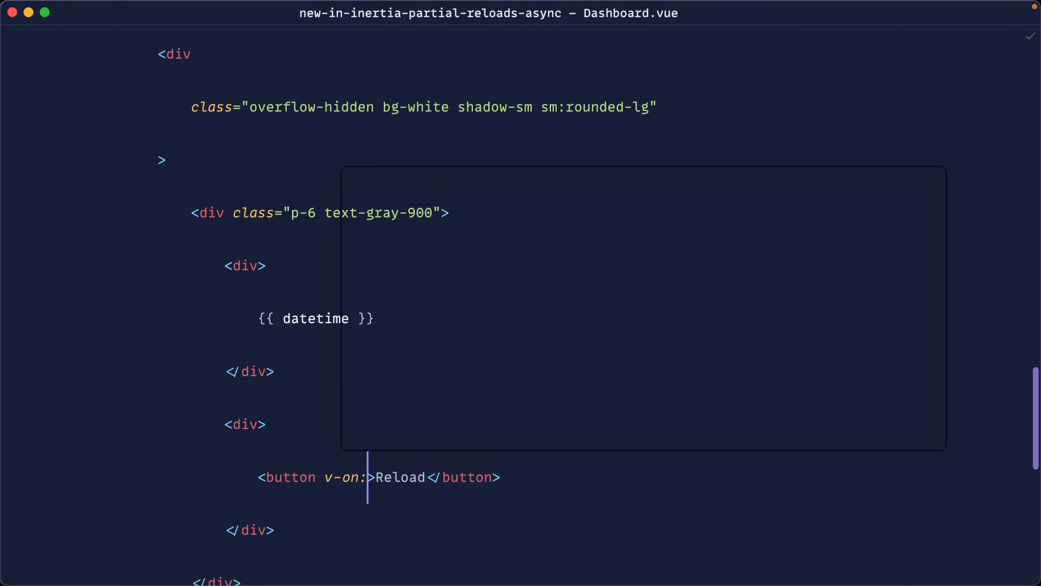
type("click=\"\"")
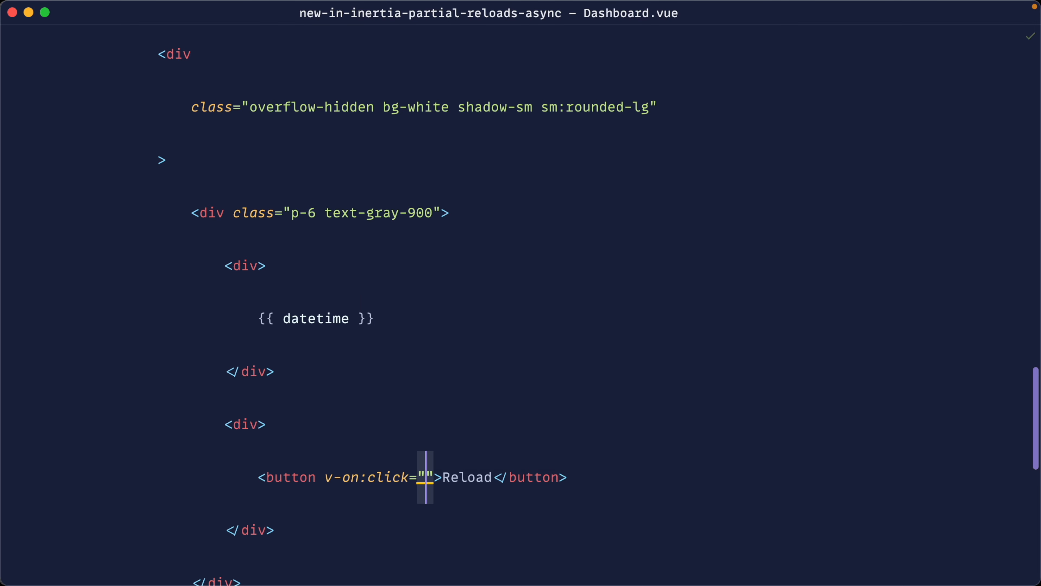
type("reload(0")
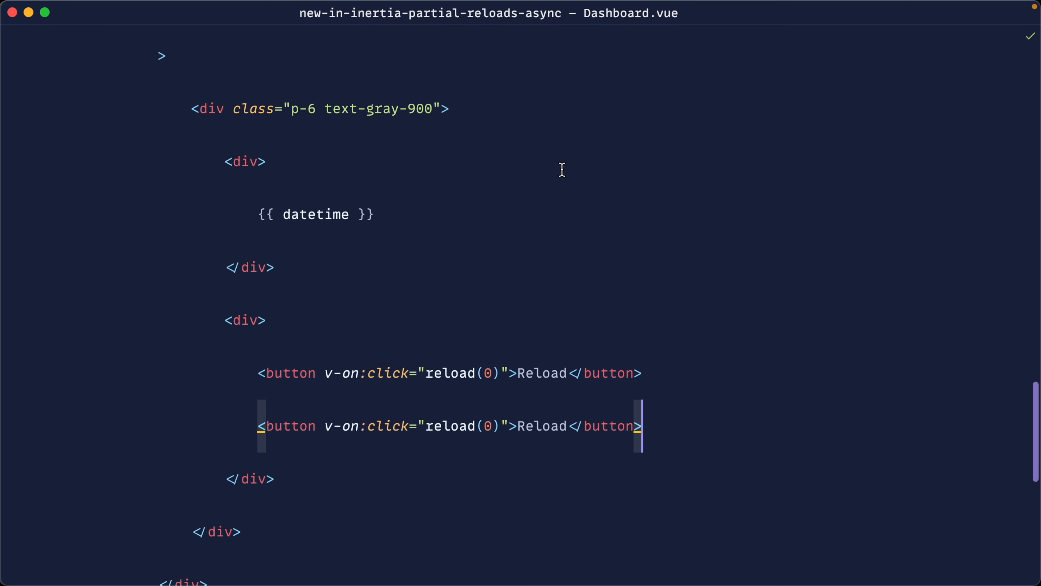
Label the buttons Normal request and Slow request, the slow one calling reload(3000)
double_click(540, 373)
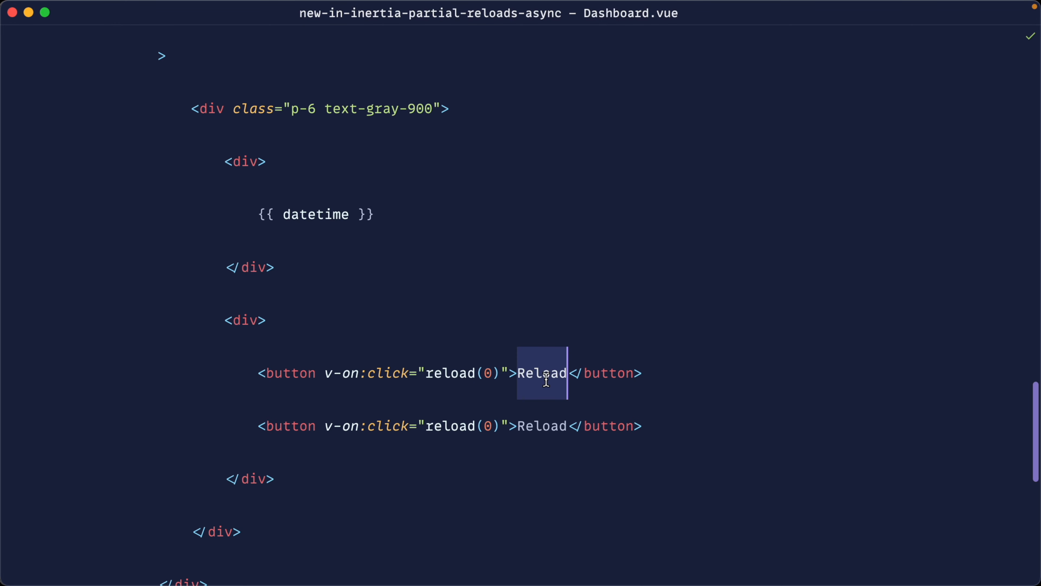
type("Normal reque")
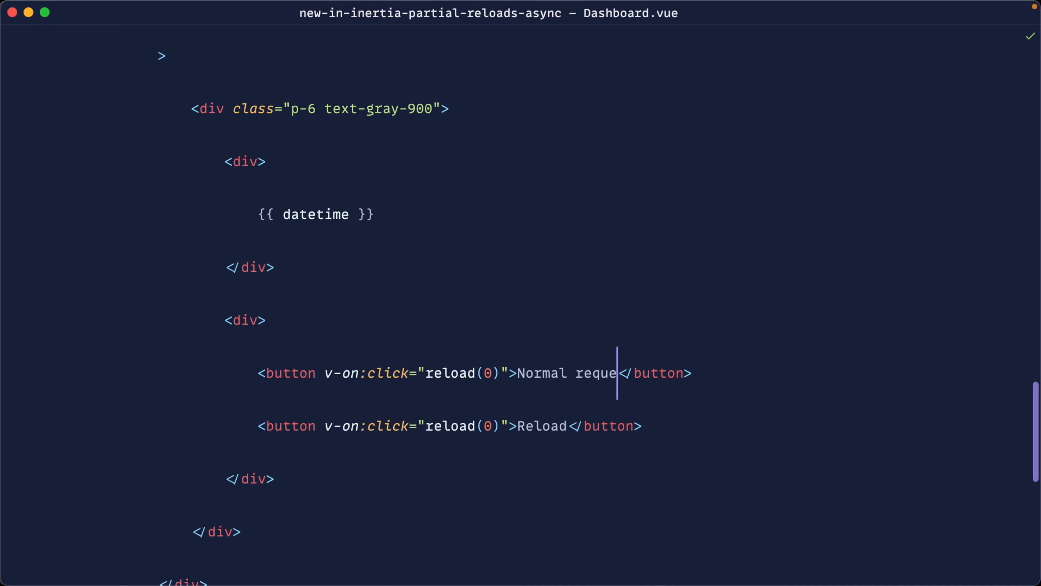
type("st")
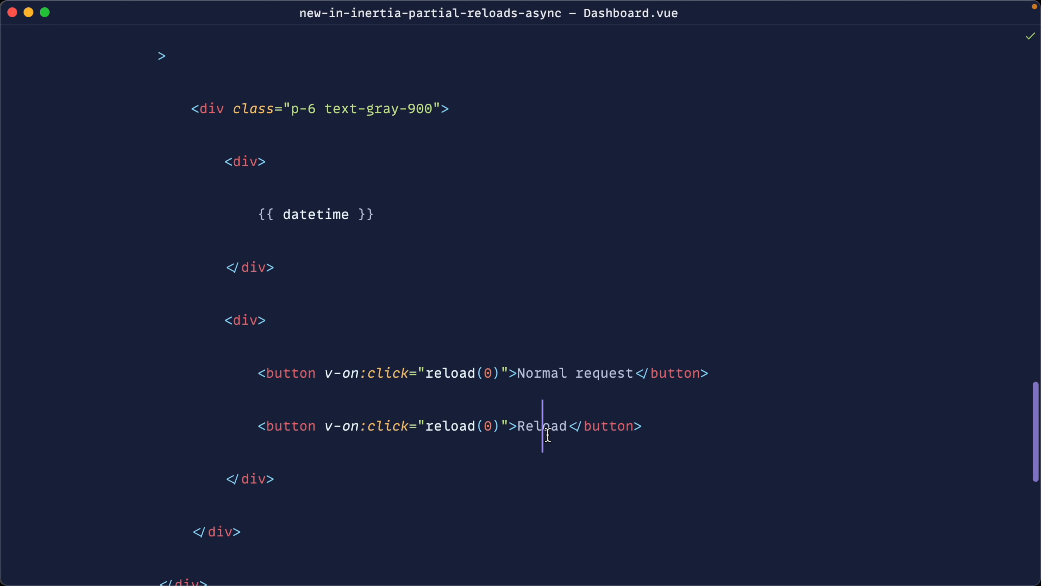
type("Slow request")
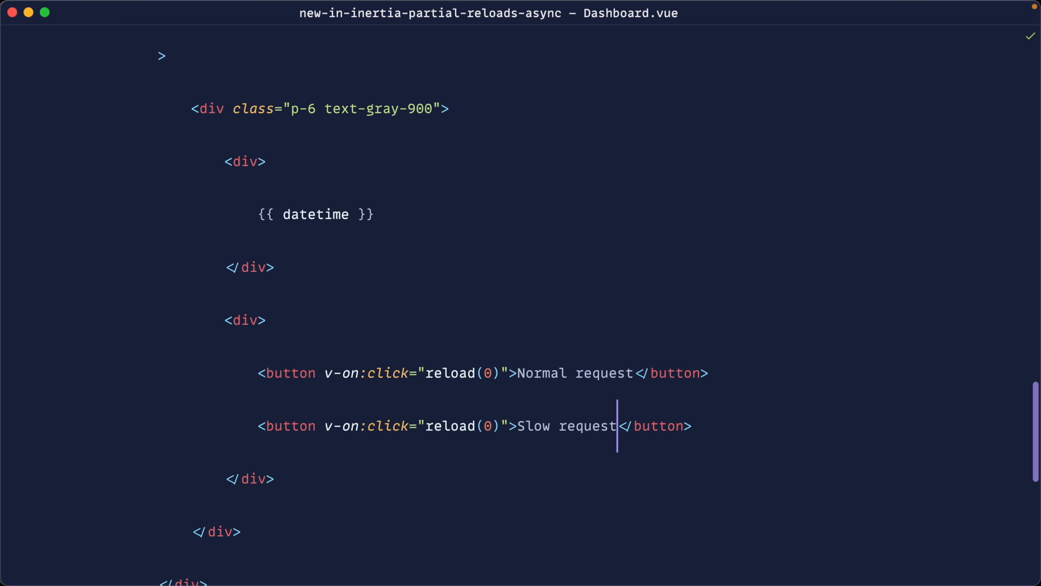
type("3000")
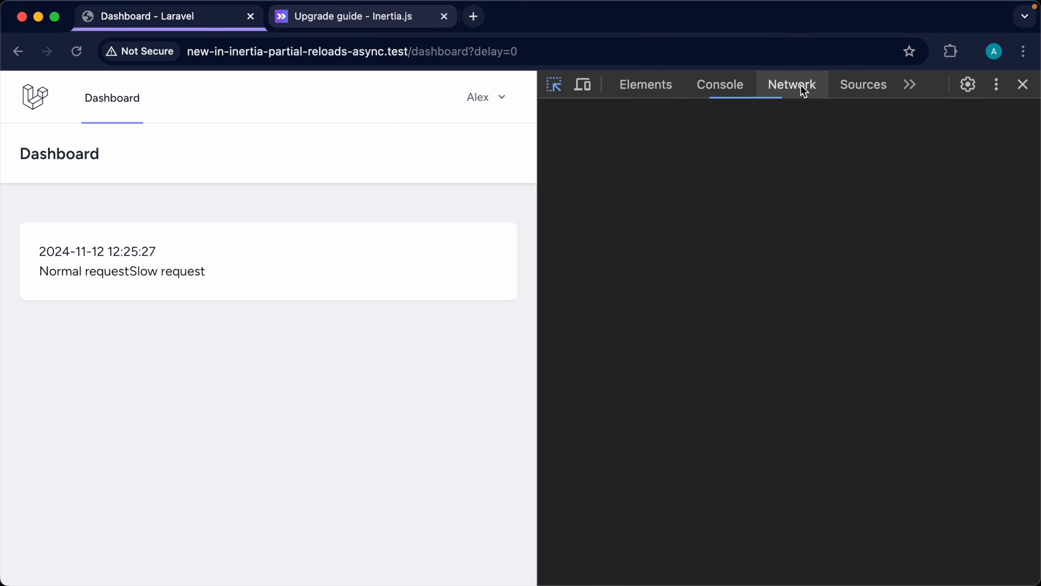
Show the Network panel in Chrome DevTools to watch the dashboard requests
left_click(792, 85)
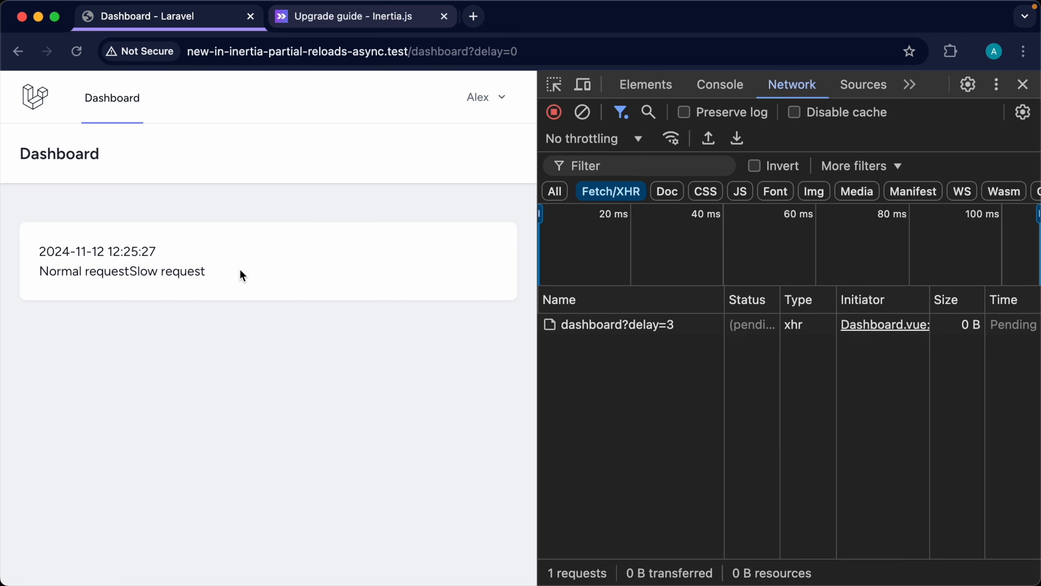
mouse_move(640, 324)
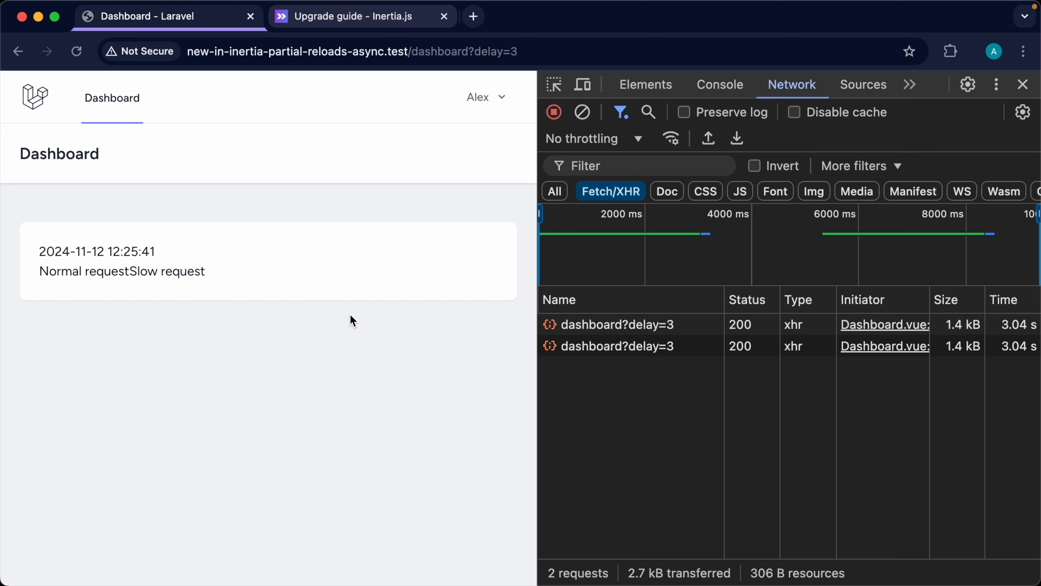
mouse_move(269, 305)
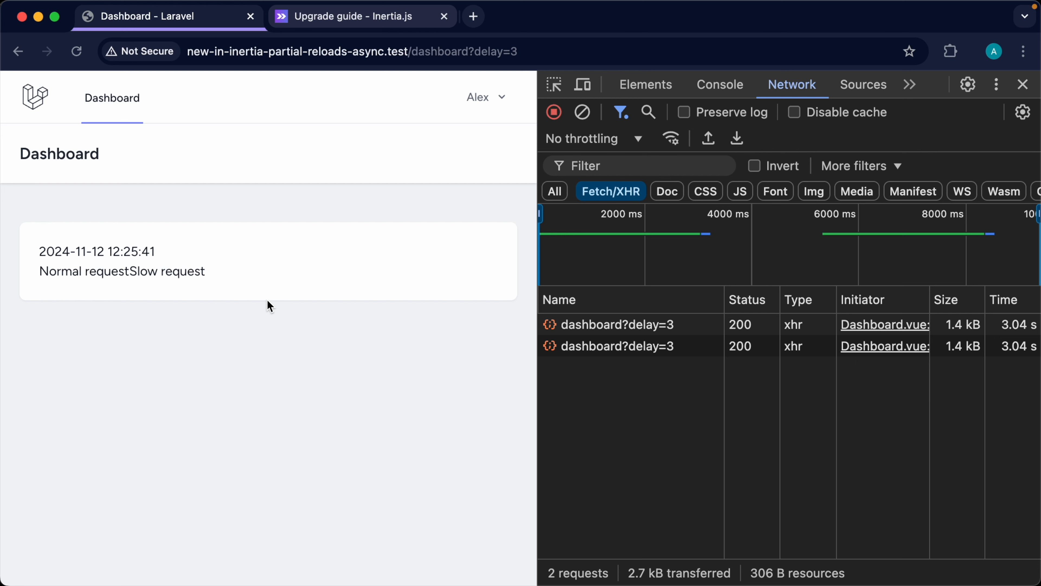
mouse_move(189, 284)
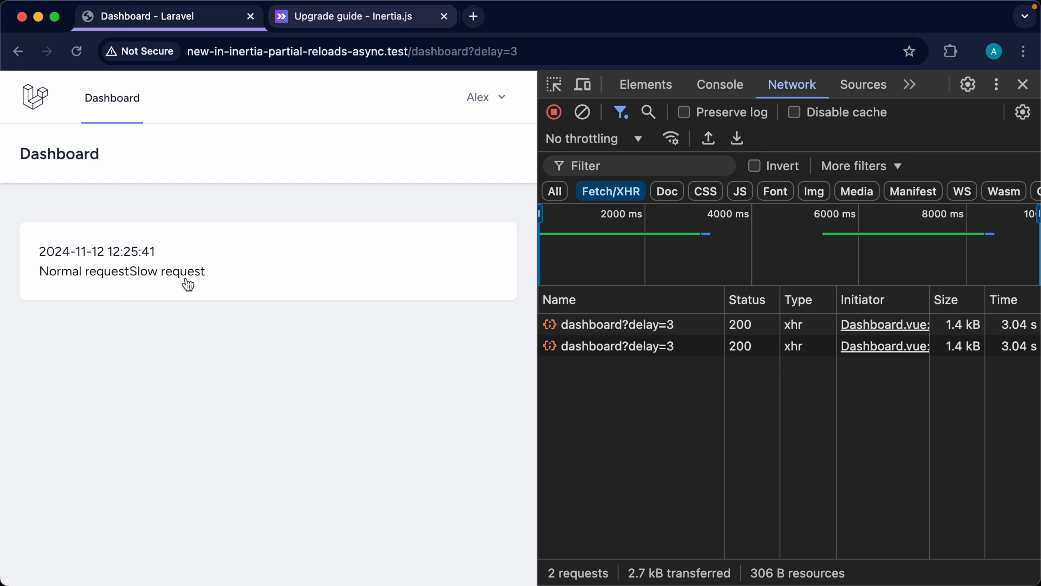
mouse_move(96, 277)
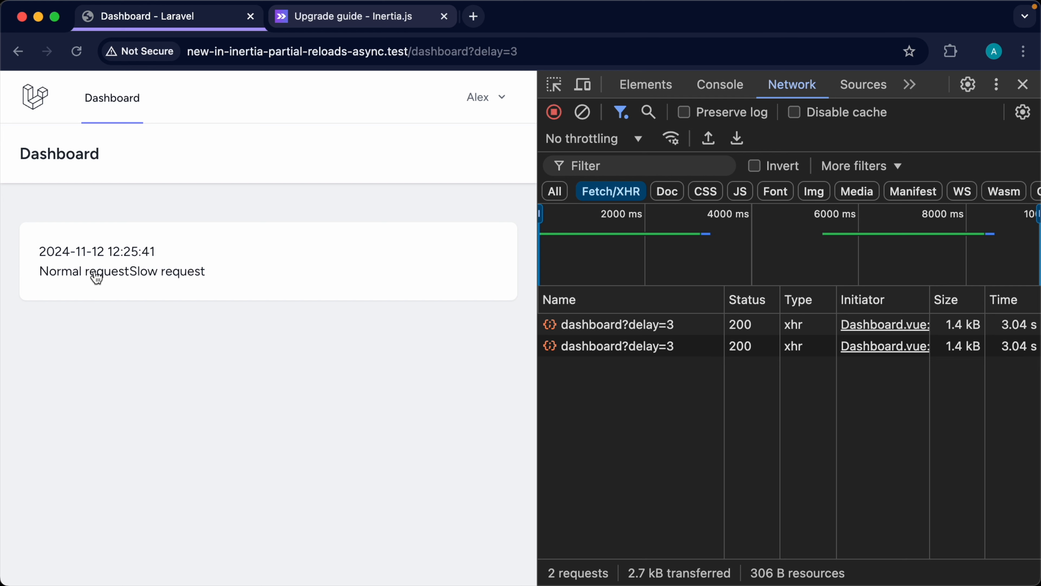
mouse_move(160, 276)
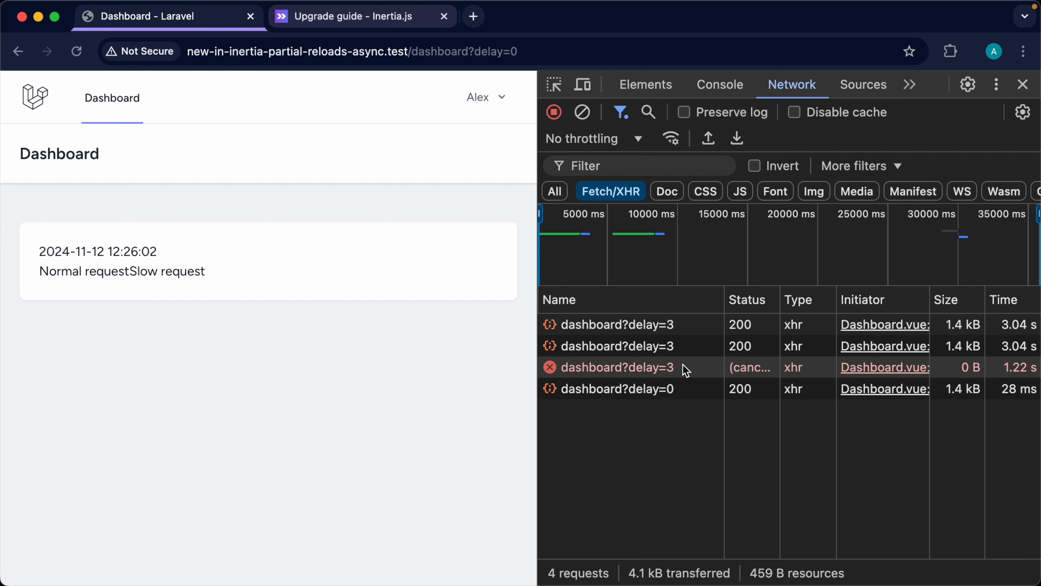
mouse_move(665, 373)
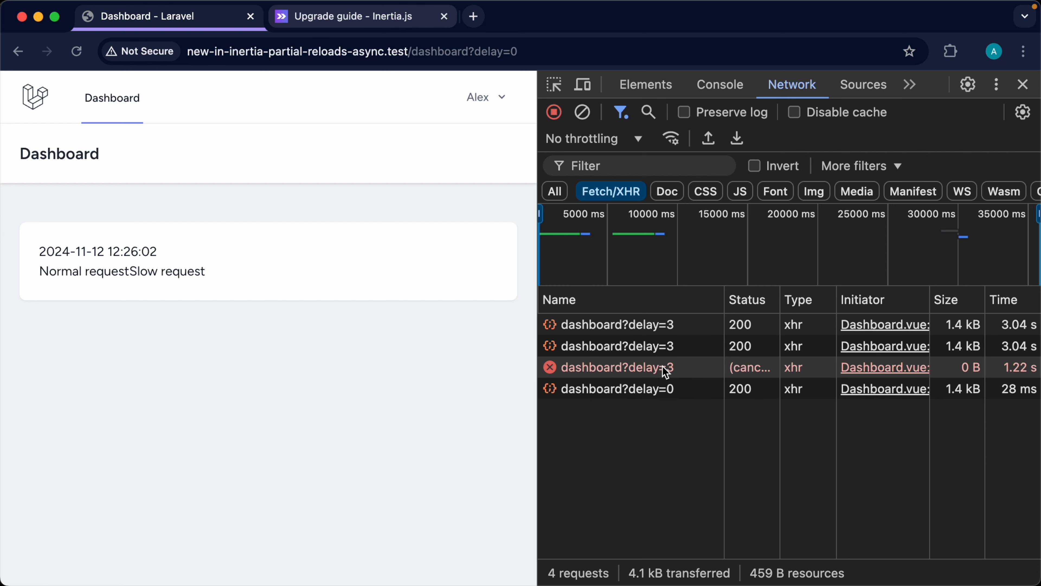
mouse_move(668, 389)
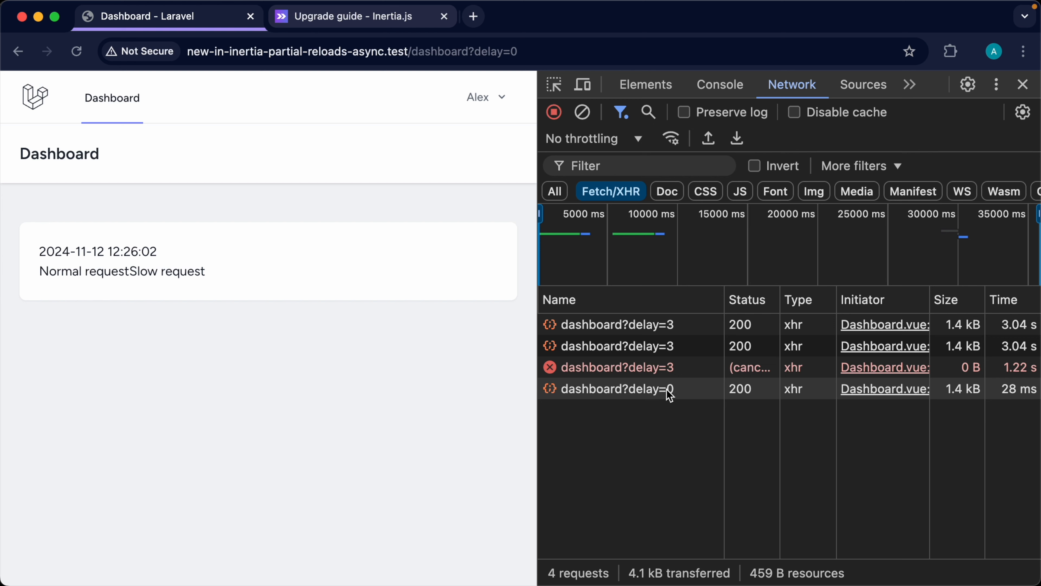
mouse_move(671, 389)
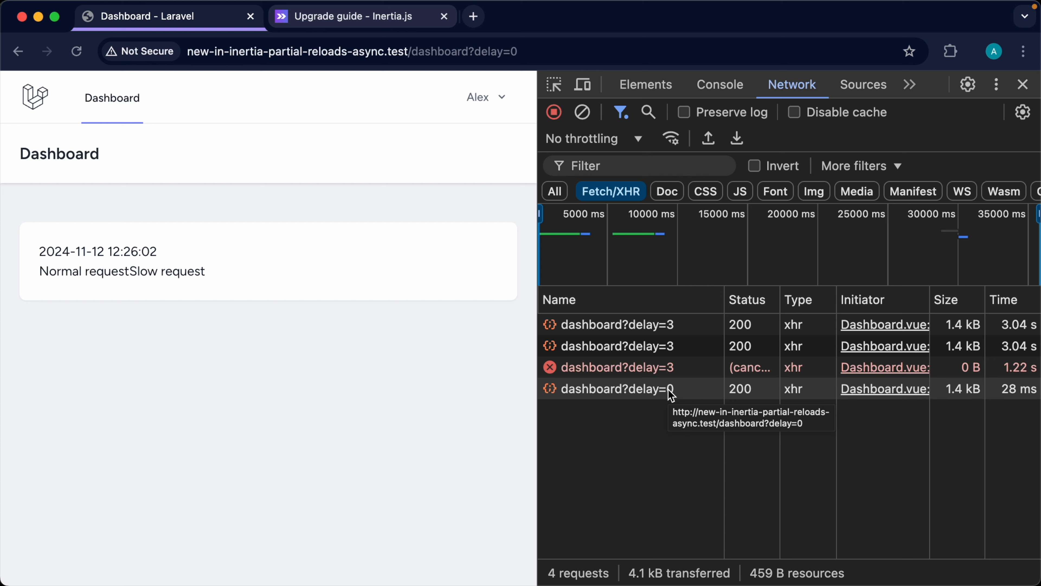
mouse_move(668, 375)
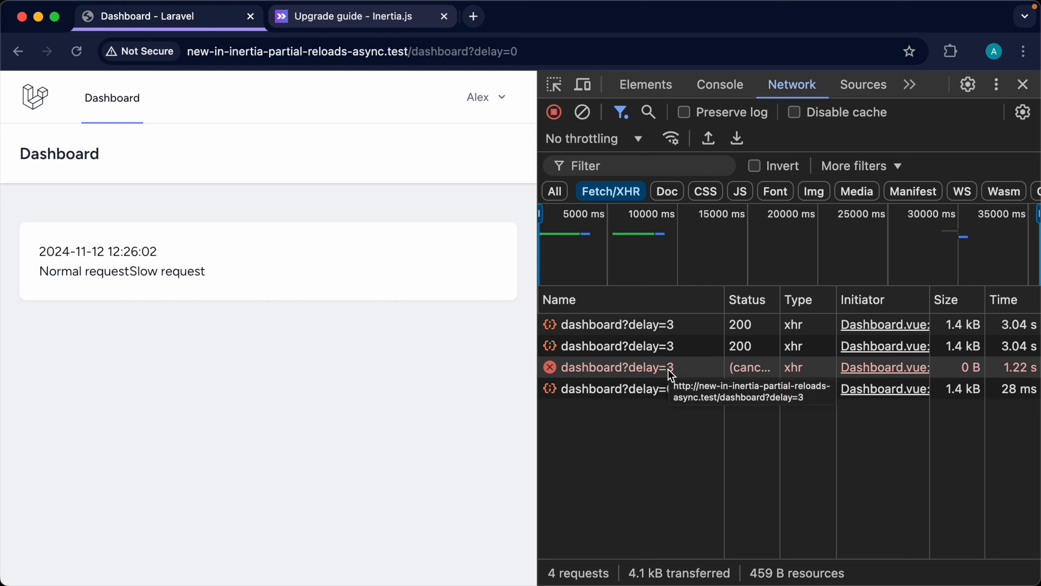
mouse_move(636, 396)
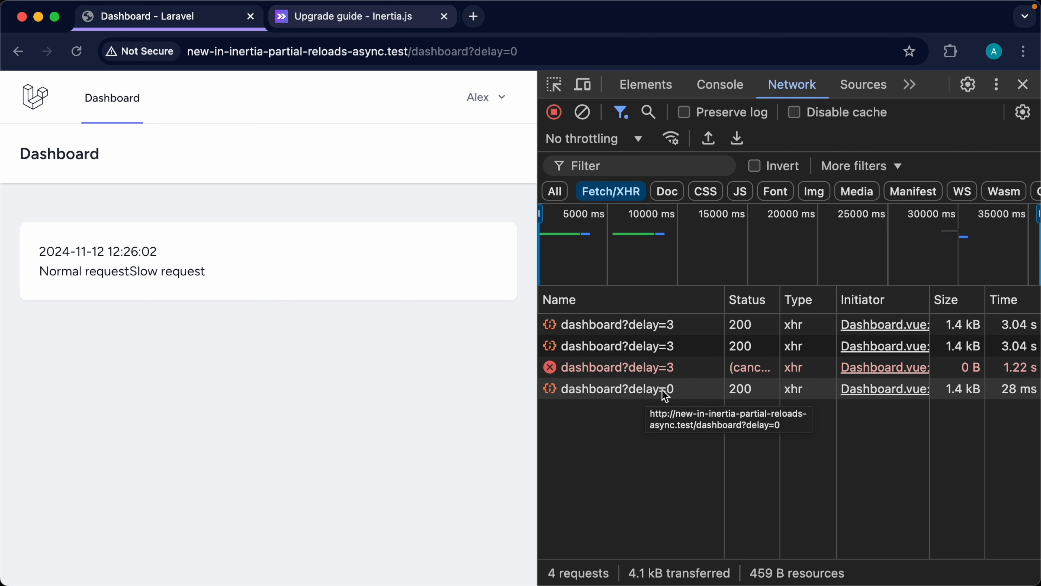
mouse_move(177, 276)
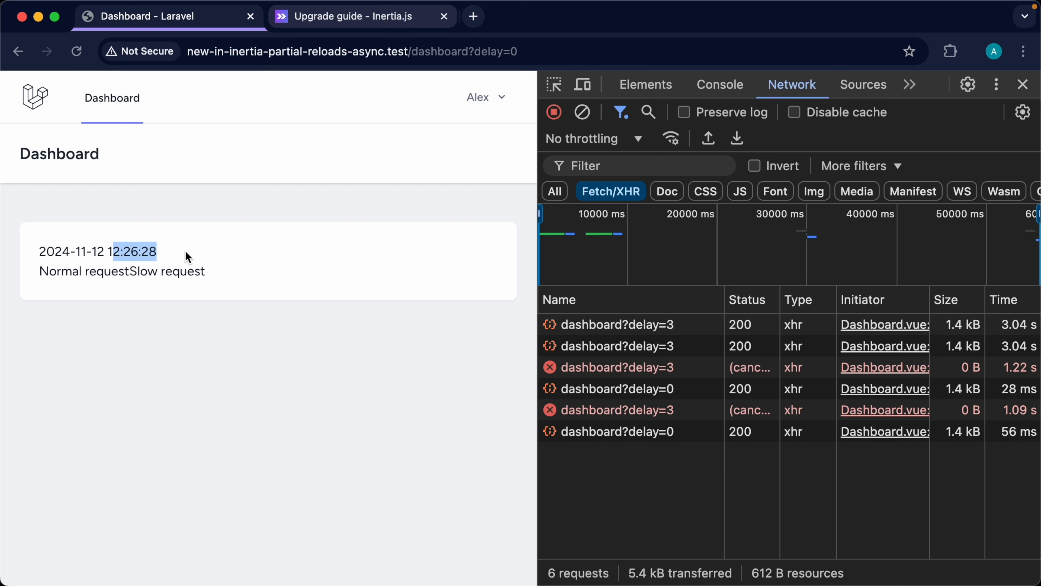
left_click(192, 257)
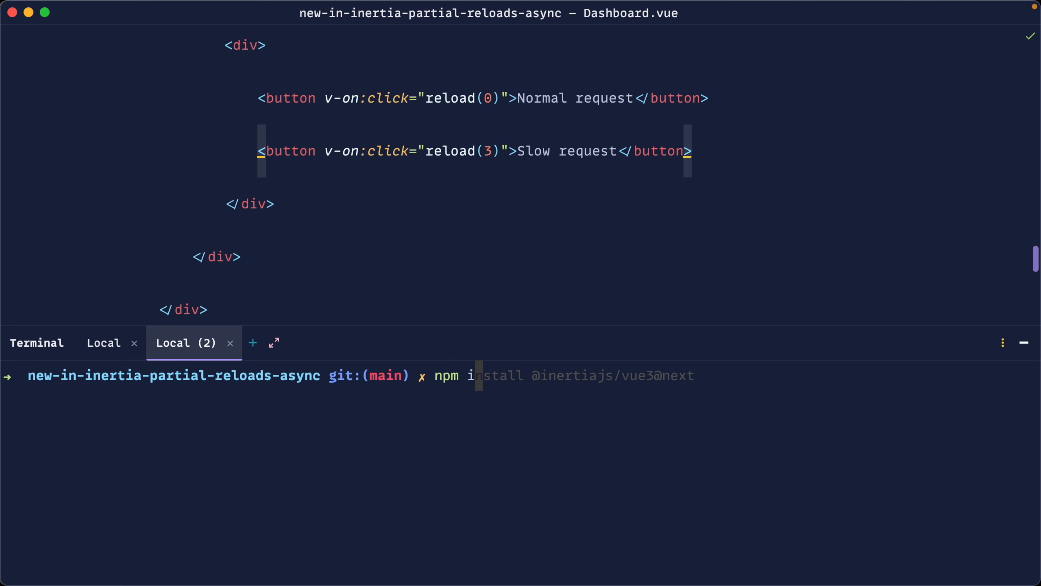
key("Return")
type("composer requ")
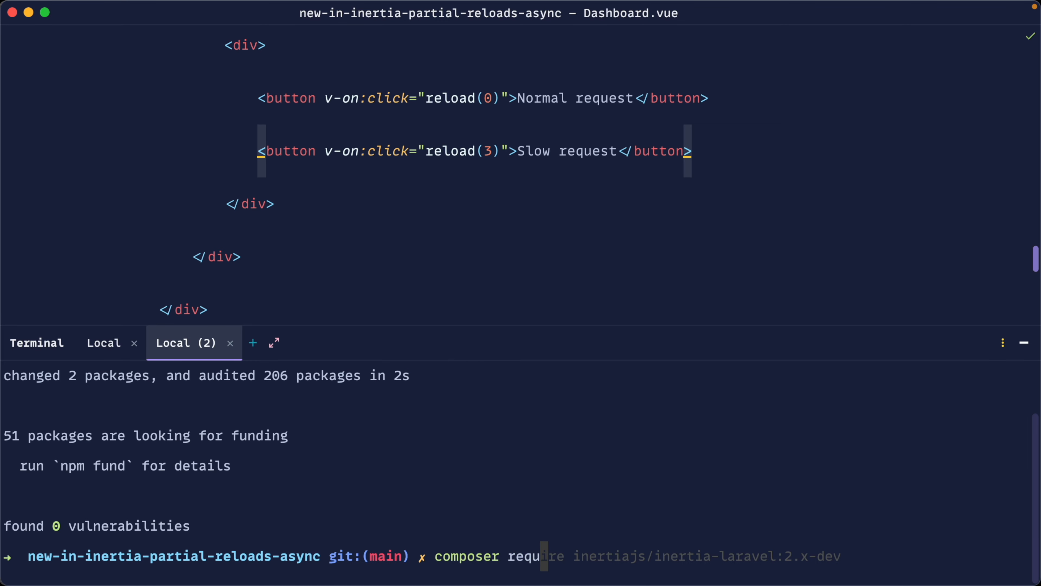
key("Return")
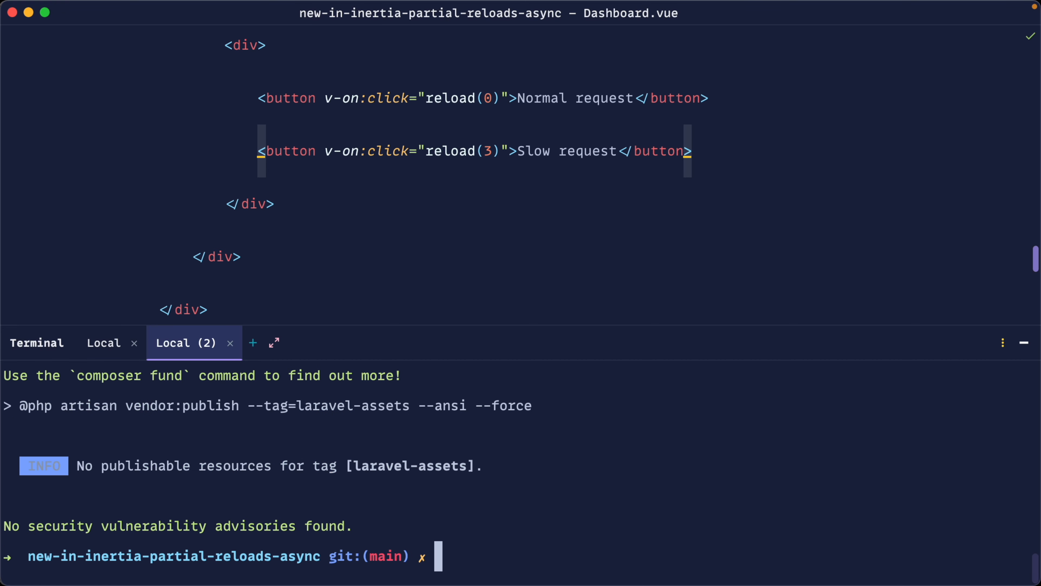
Back in Chrome, fire a Slow request to see it run without being cancelled
left_click(104, 343)
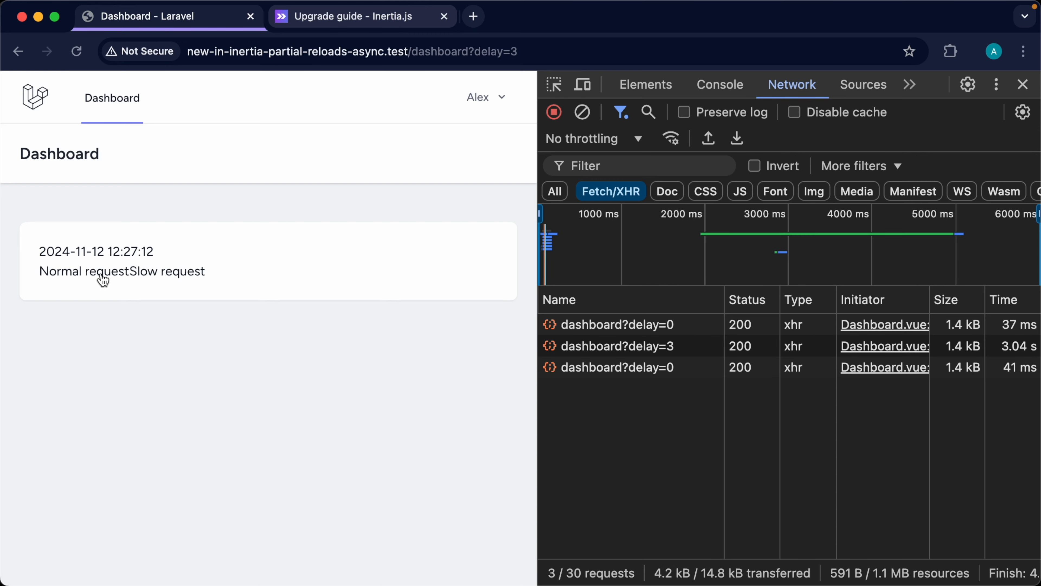
left_click(174, 271)
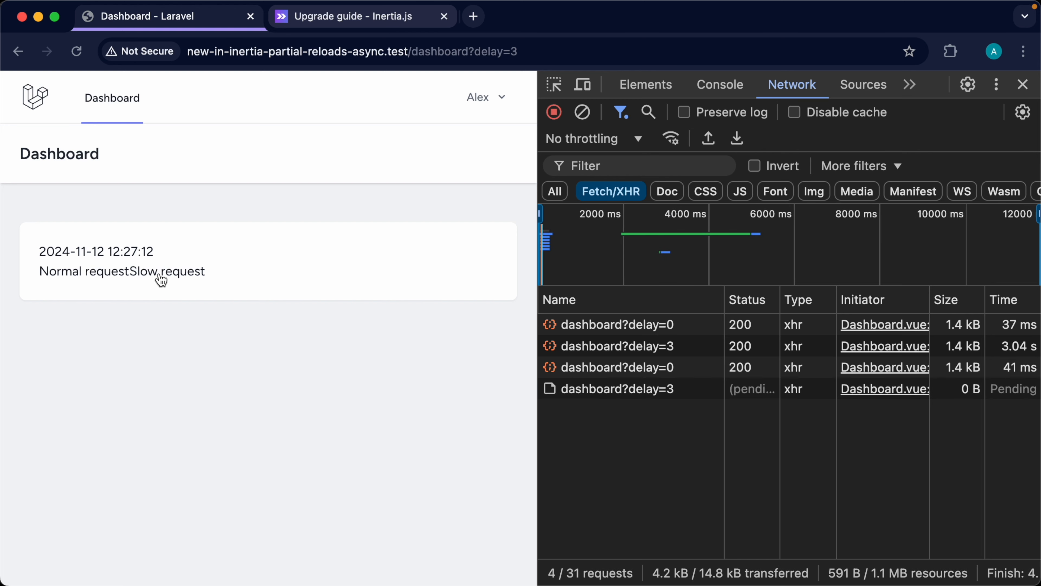